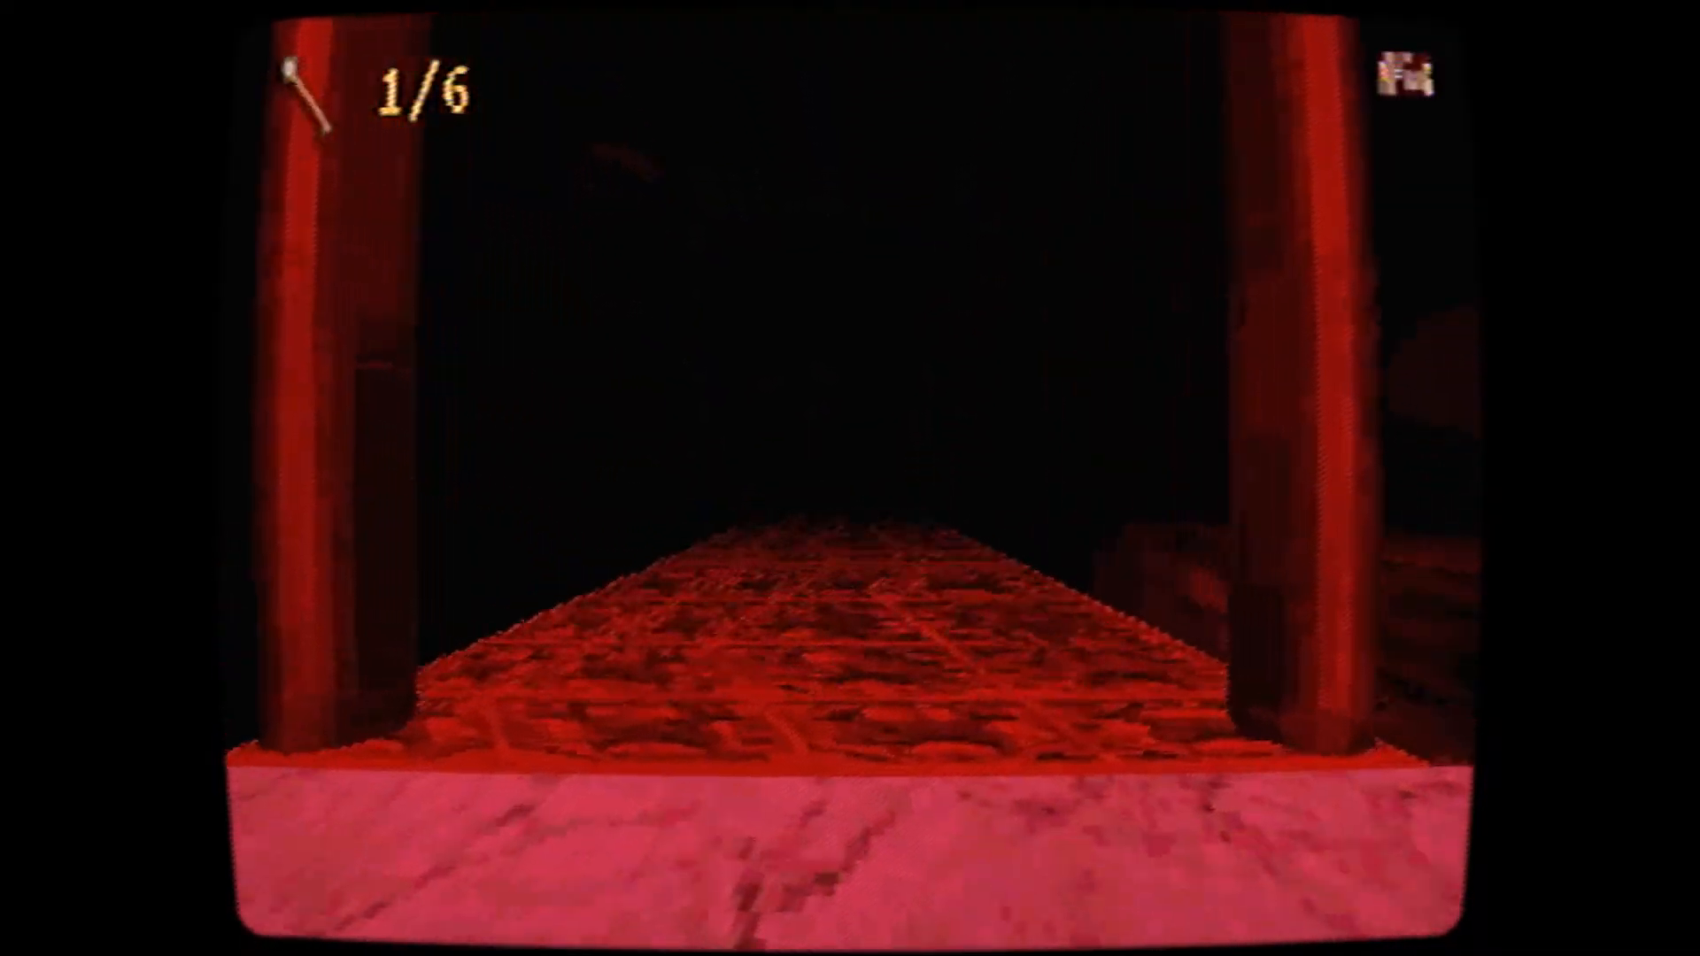
Walk forward between the two red pillars onto the long red walkway
key("w")
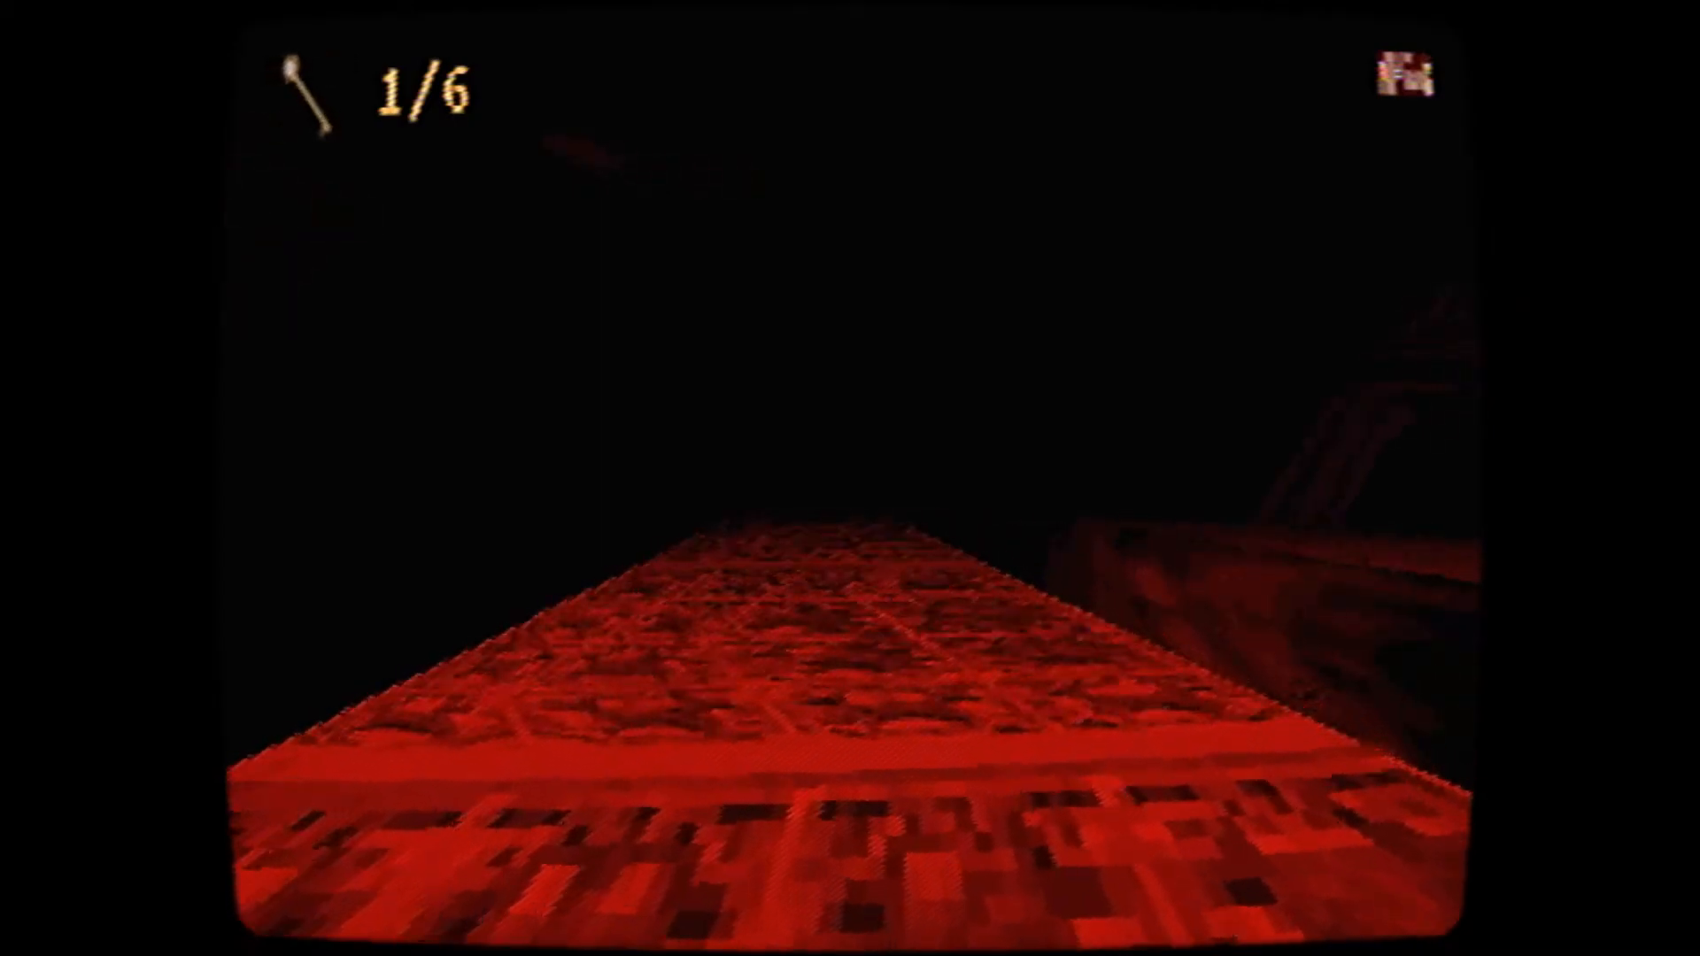